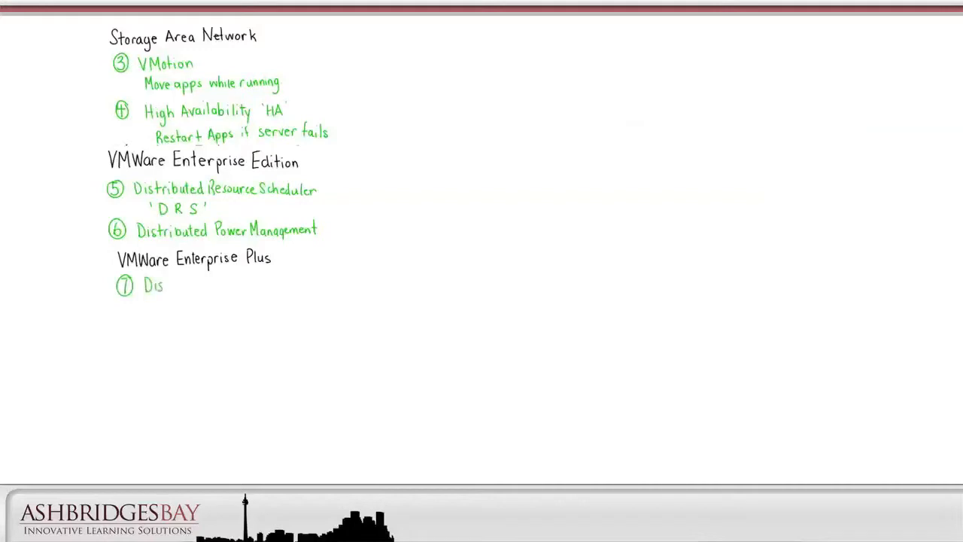
# - Handwrite 'Distributed Virtual Switch DVS' beside the circled 7 under VMware Enterprise Plus
pyautogui.write('Distributed Virtual')
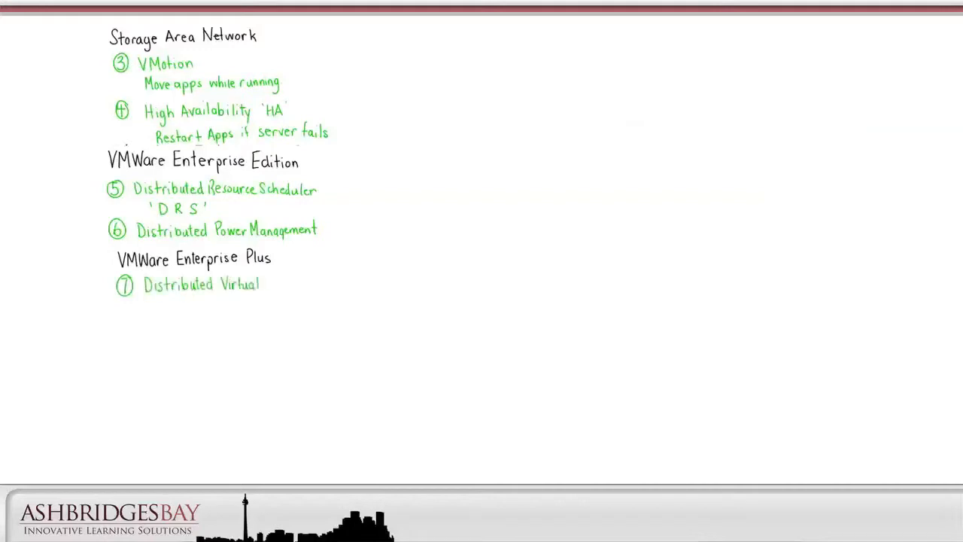
pyautogui.write("Switch 'DVS'")
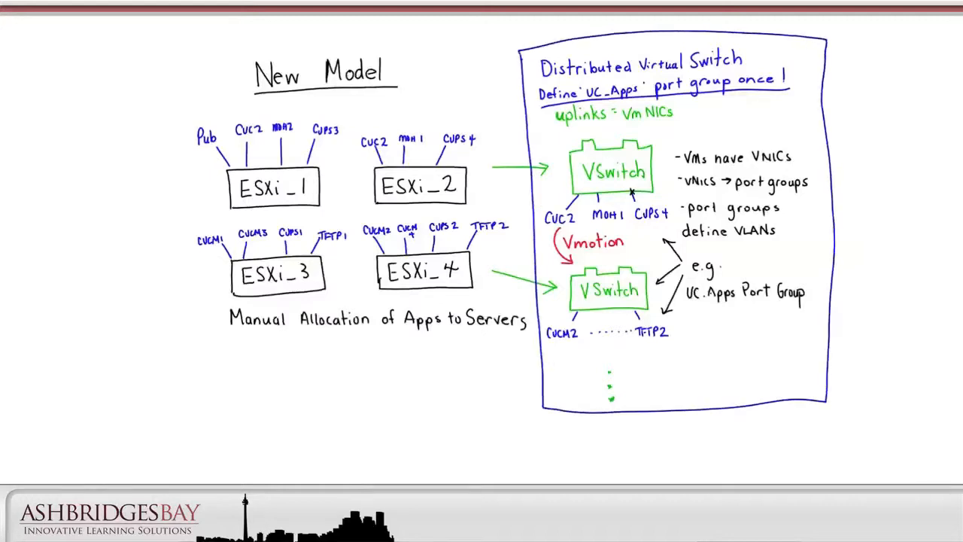
# - Scroll down the whiteboard to a blank area for the Today diagram
pyautogui.scroll(-3)
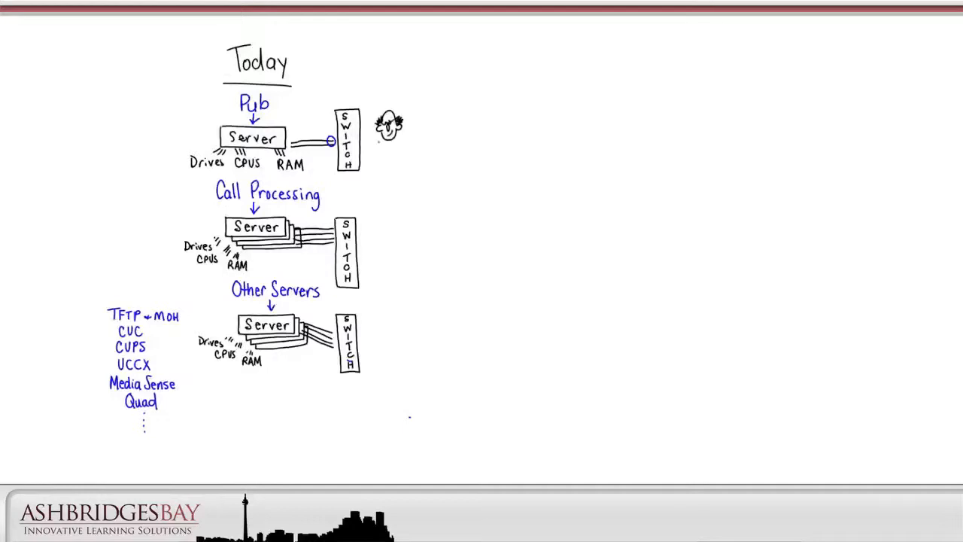
# - Write 'Network Administrator' and label the VSwitch0 sketch with 'VPort1' load-balancing notes
pyautogui.write('Network Administrator')
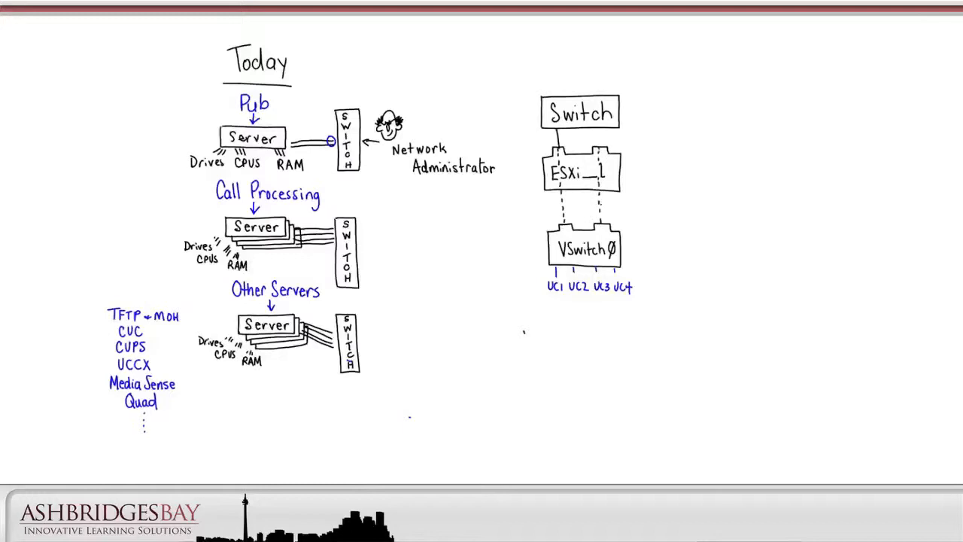
pyautogui.write('VPort1')
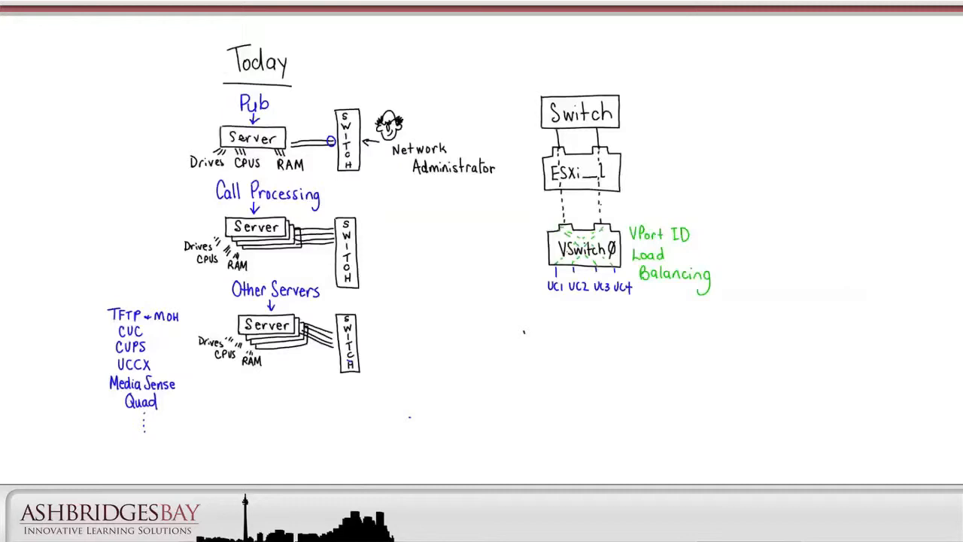
# - Cross out the uplinks in red, arrow the administrator to Switch, and start a new box
pyautogui.click(568, 354)
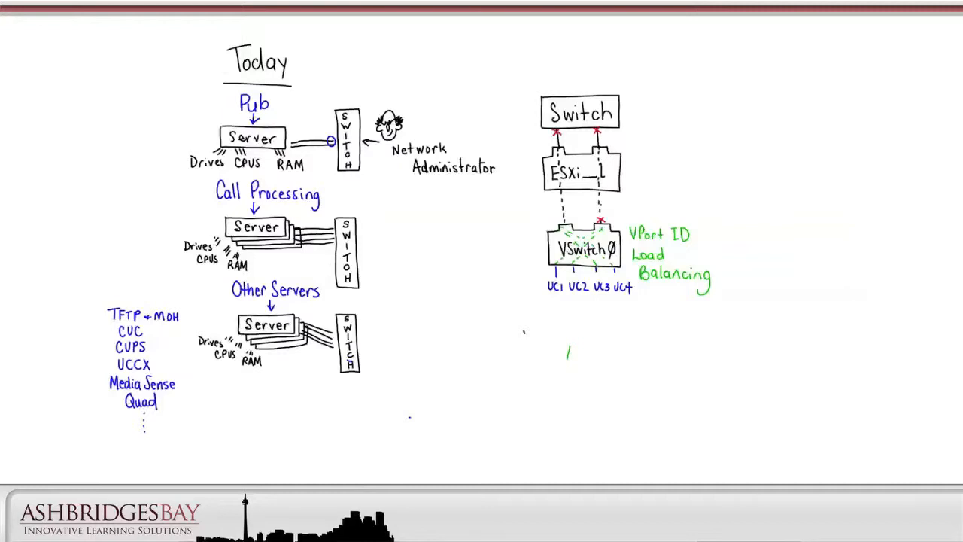
pyautogui.moveTo(406, 132); pyautogui.dragTo(523, 113)
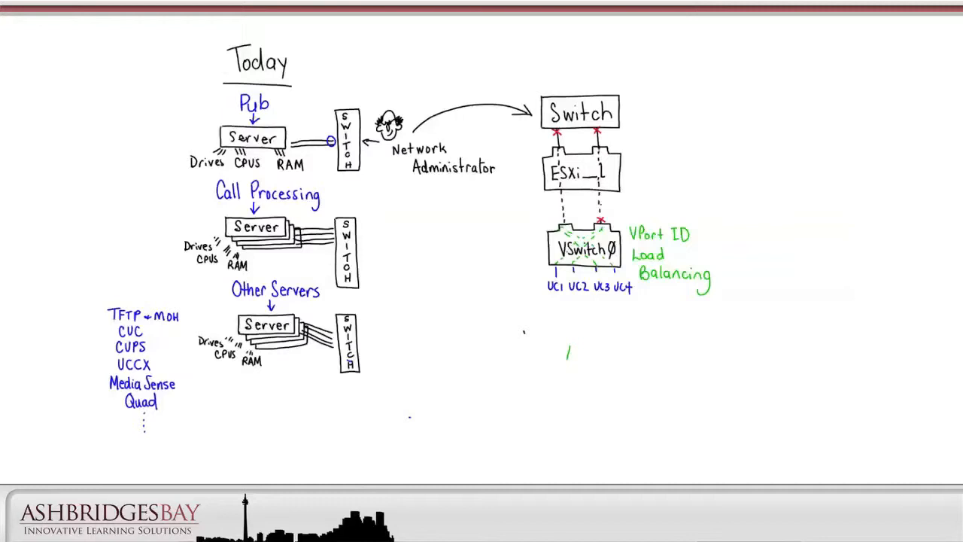
pyautogui.moveTo(542, 369); pyautogui.dragTo(624, 331)
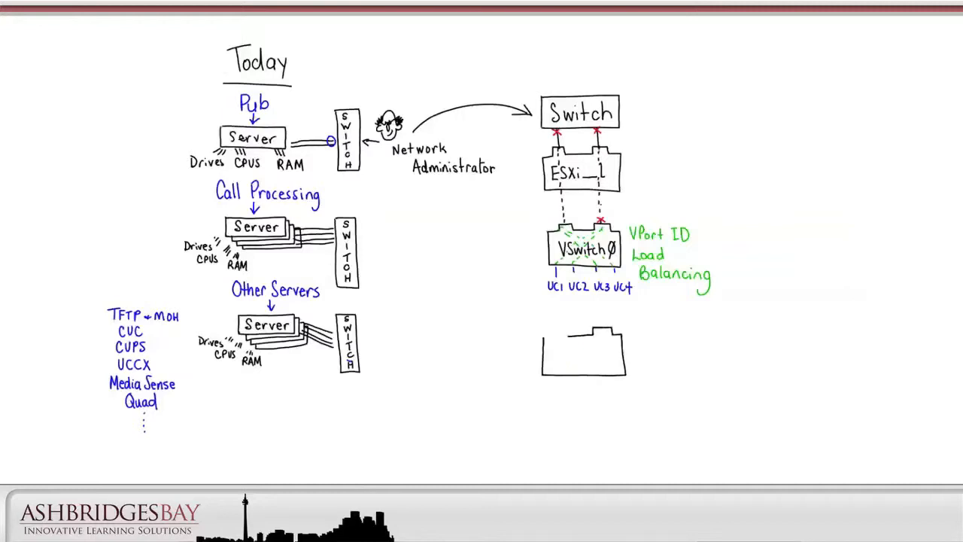
# - Draw the VEM switch with links to UC1–UC4 and label the administrator arrow 'CLI'
pyautogui.moveTo(557, 346); pyautogui.dragTo(610, 346)
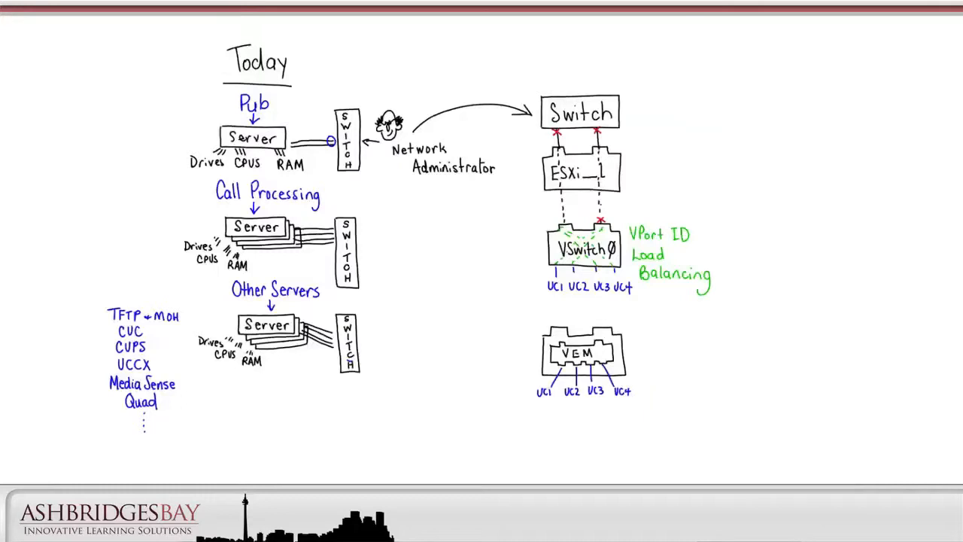
pyautogui.moveTo(452, 256); pyautogui.dragTo(501, 286)
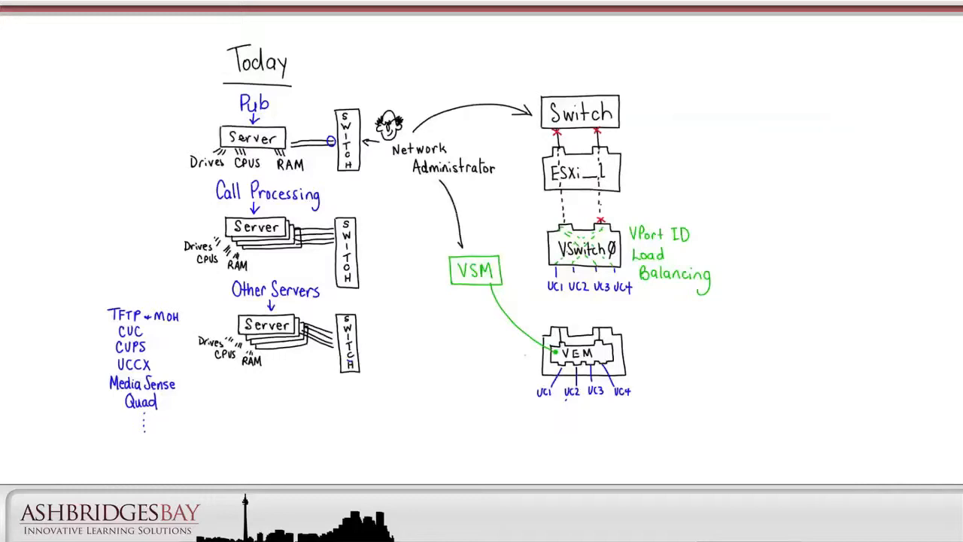
pyautogui.write('CLI')
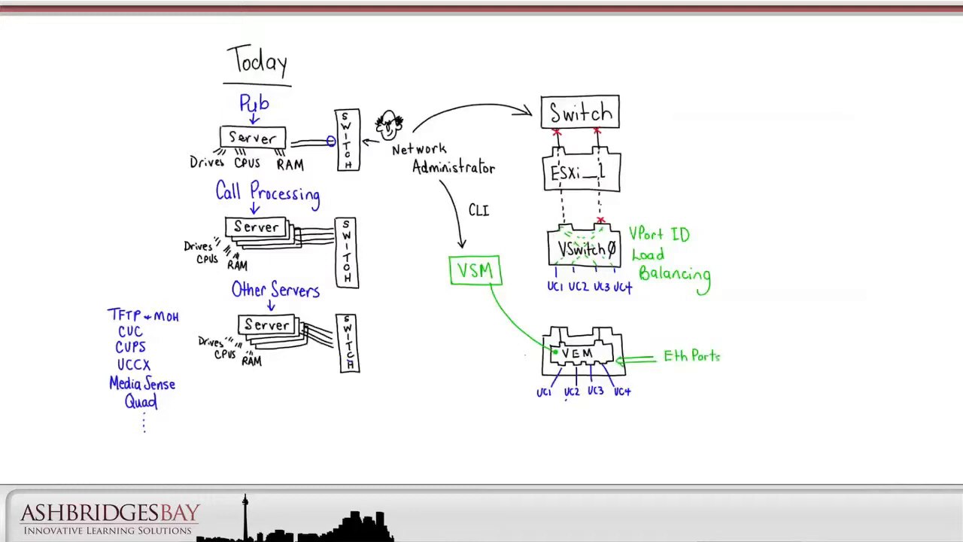
# - Add the 'vEth Ports', 'Show vEth0', 'QOS' and 'ACL' notes
pyautogui.write('v')
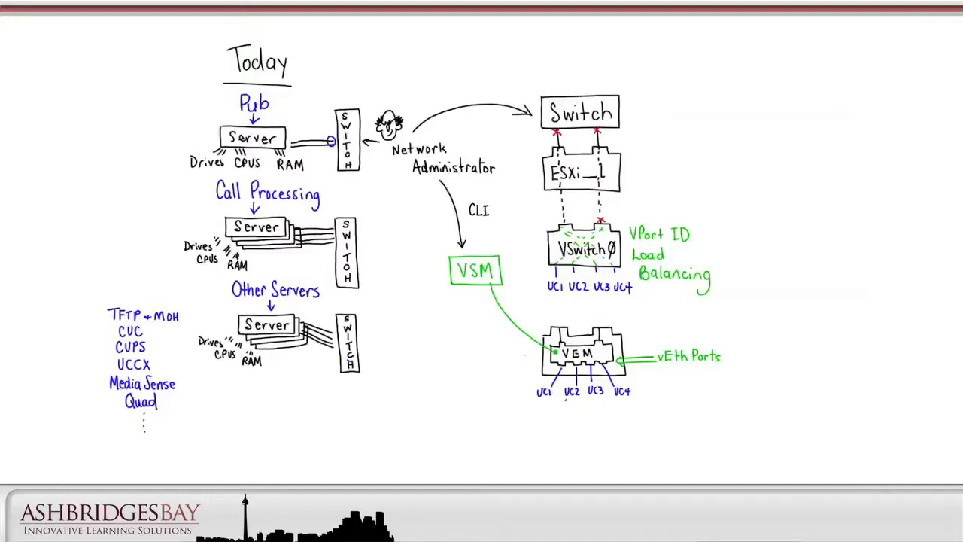
pyautogui.write('Show vEthØ')
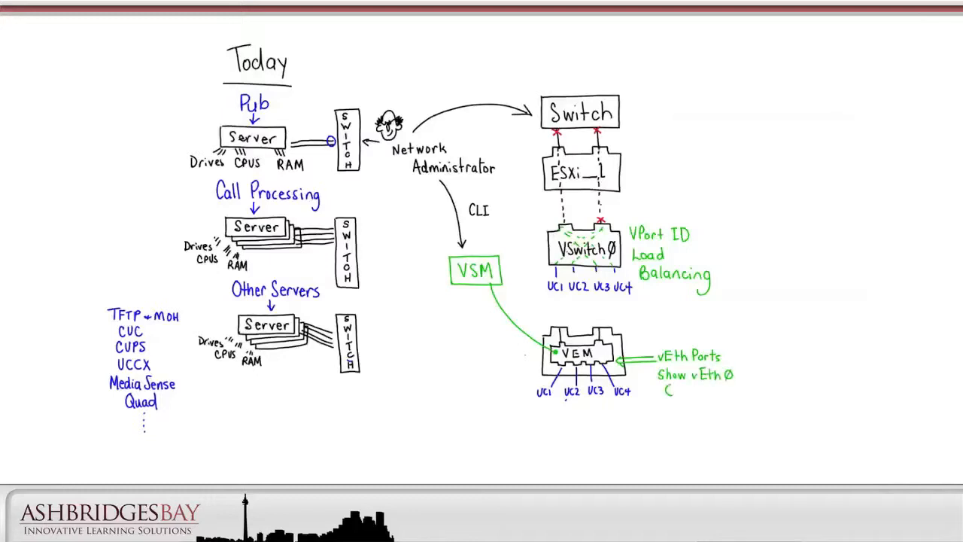
pyautogui.write('QOS ACL')
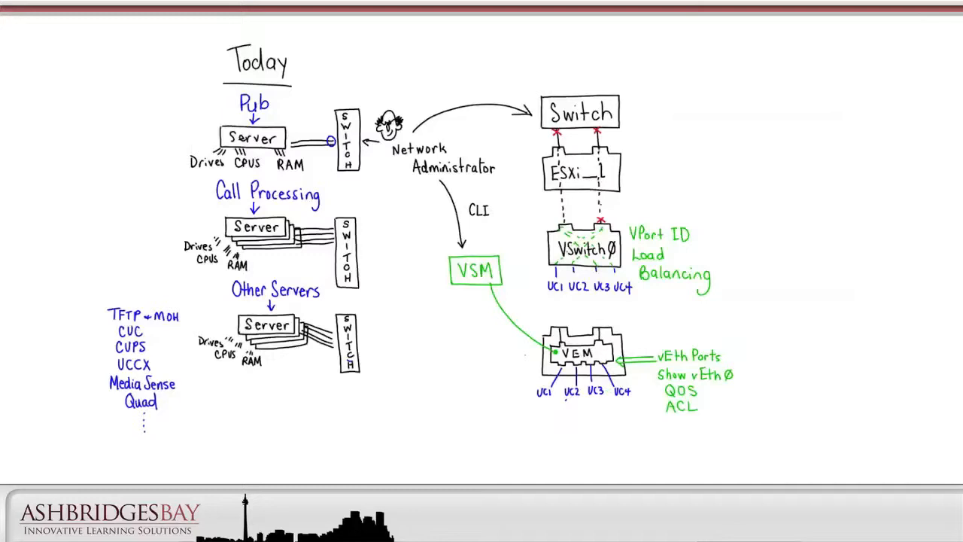
# - Scroll the whiteboard back to the numbered feature list page
pyautogui.scroll(-3)
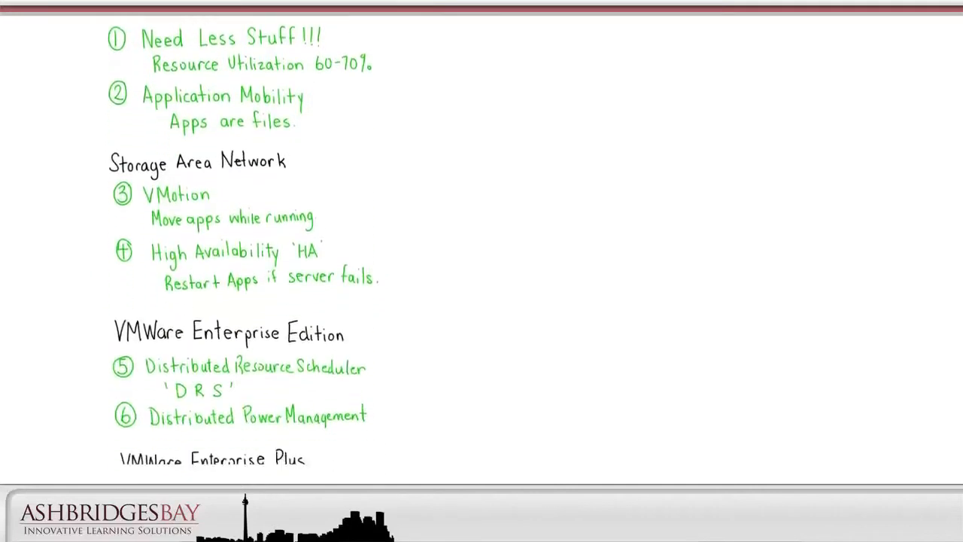
pyautogui.scroll(-3)
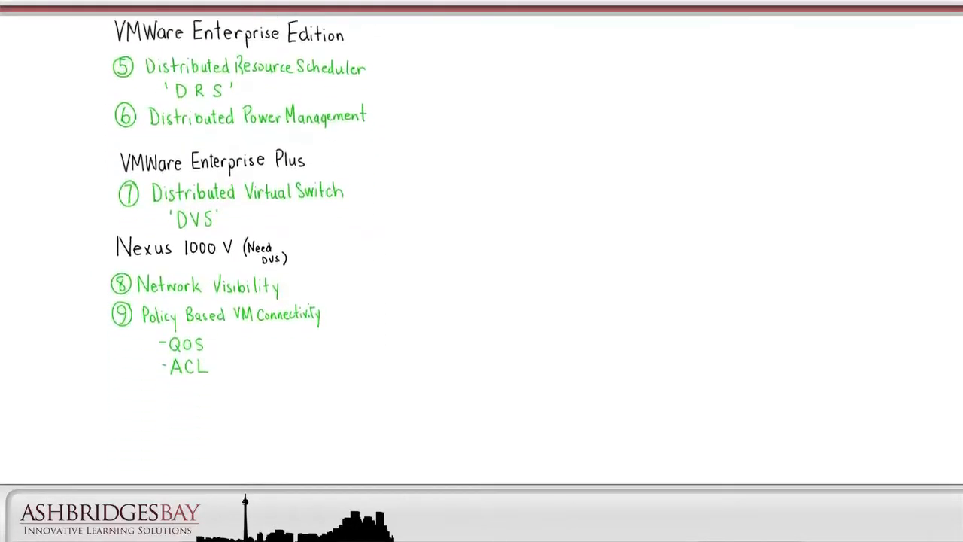
# - Write 'UCS Fabric Interconnect and Blade Servers' and begin item 10 with 'Single point of management'
pyautogui.scroll(-3)
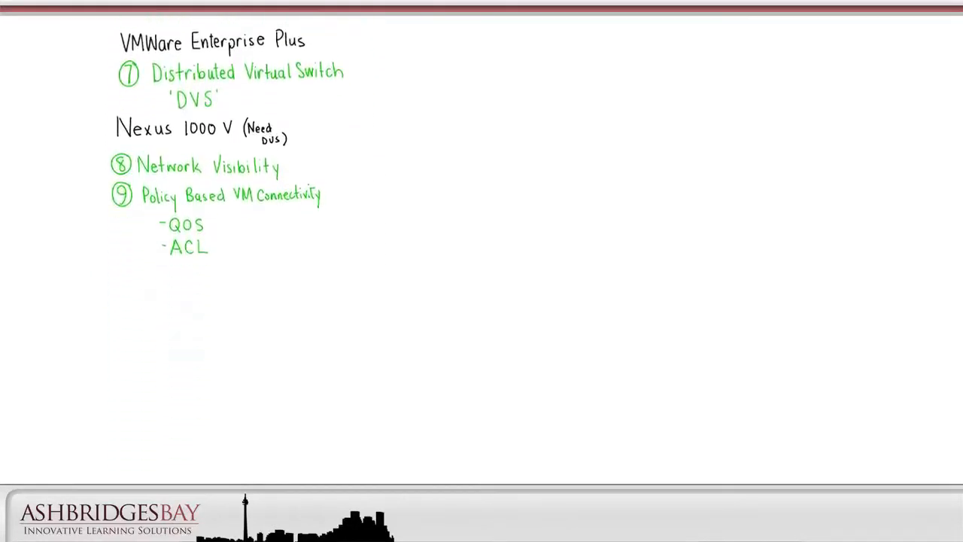
pyautogui.write('UC')
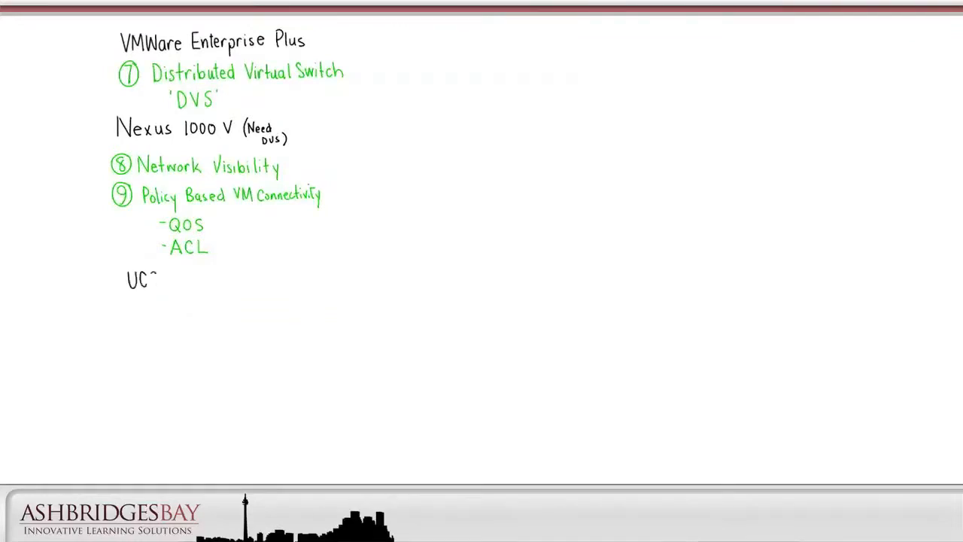
pyautogui.write('CS Fabric')
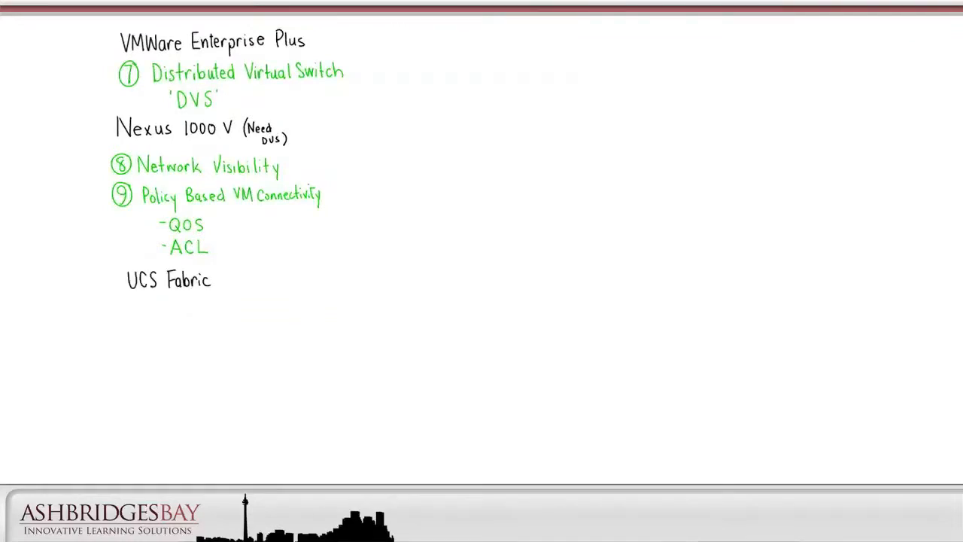
pyautogui.write('Interconnect and Blade Se')
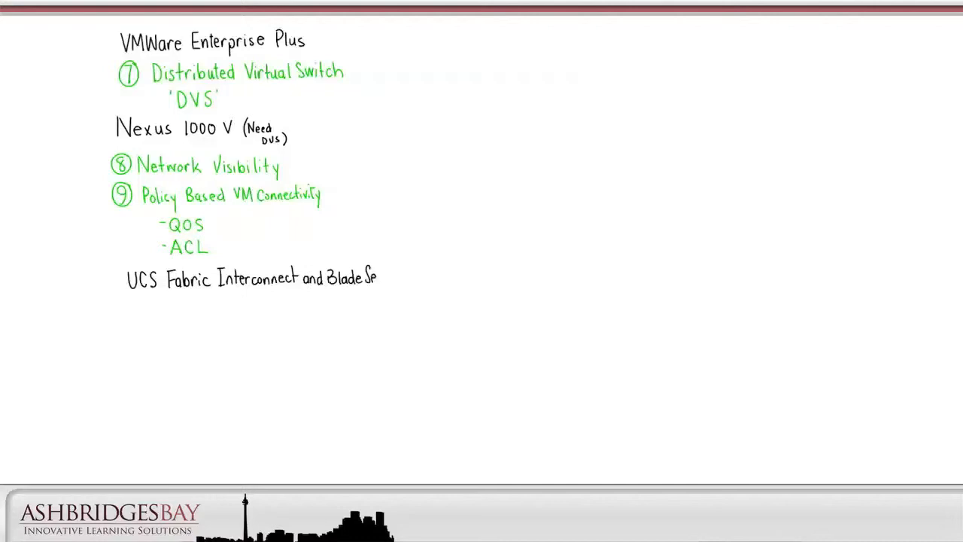
pyautogui.write('Servers')
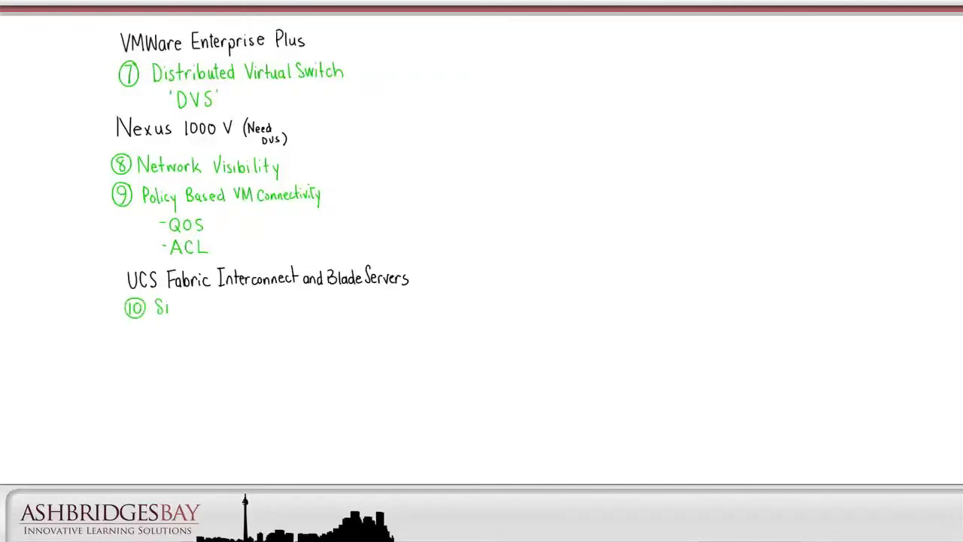
pyautogui.write('Single point of manag')
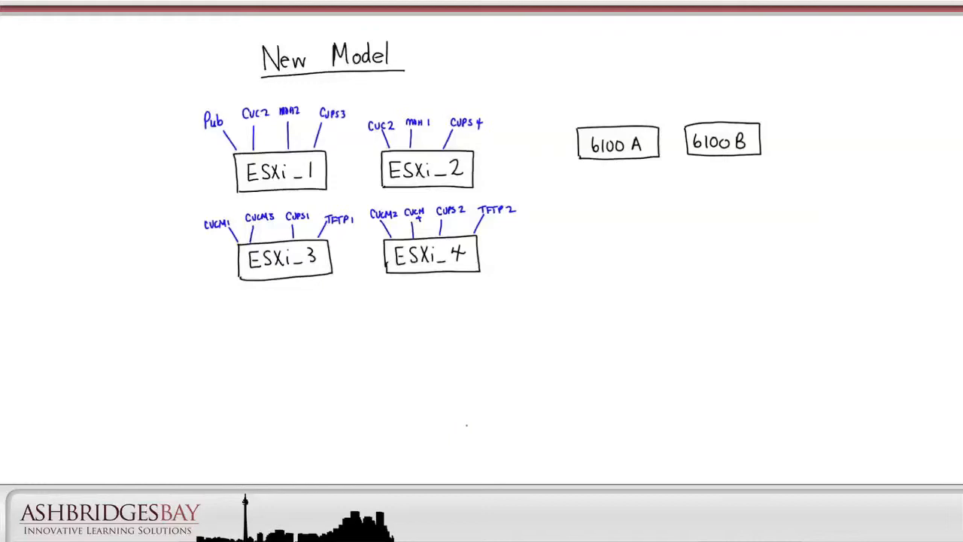
# - Sketch tall rectangles beneath the 6100 A and 6100 B fabric interconnect boxes
pyautogui.moveTo(610, 196); pyautogui.dragTo(609, 240)
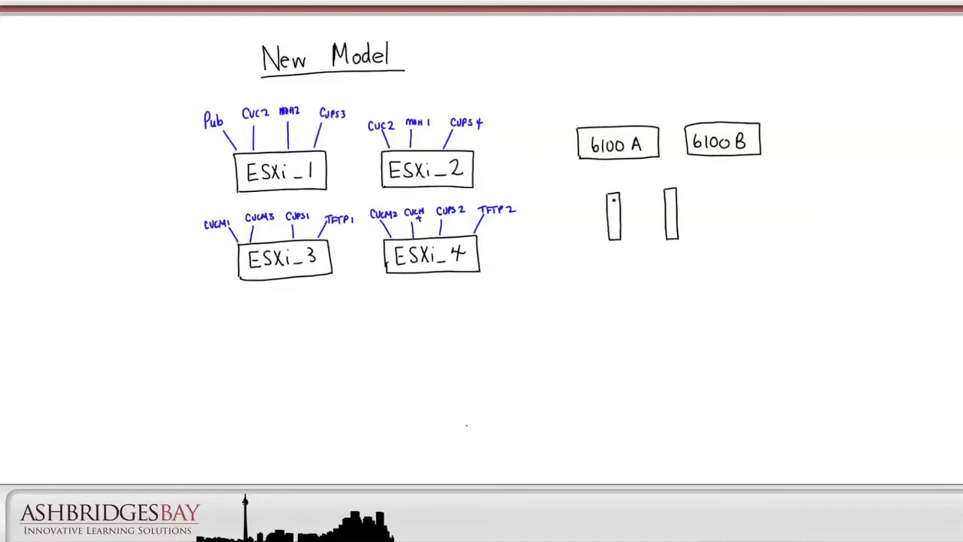
pyautogui.moveTo(591, 158); pyautogui.dragTo(614, 200)
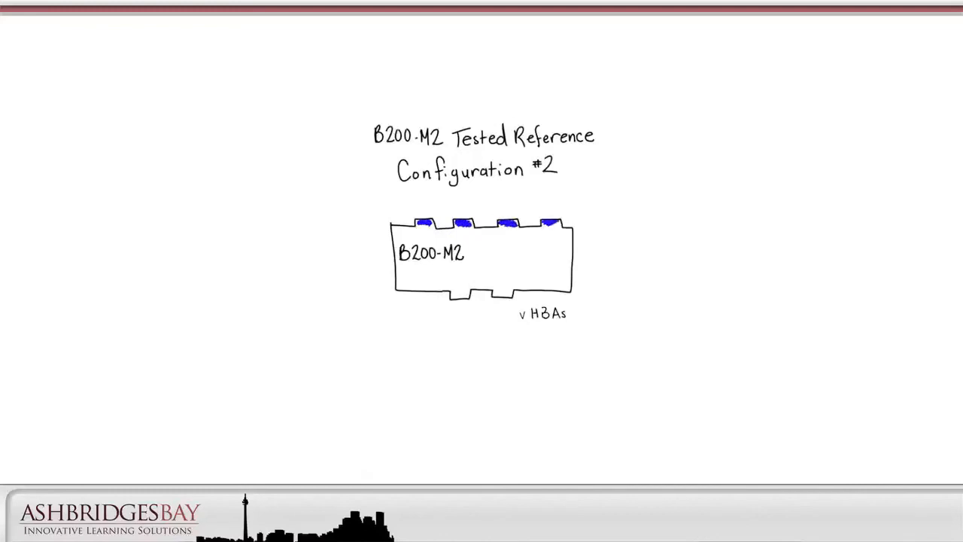
# - Write 'Configurable VNICs with VIC Card' on the B200-M2 blade sketch
pyautogui.write('Configurable')
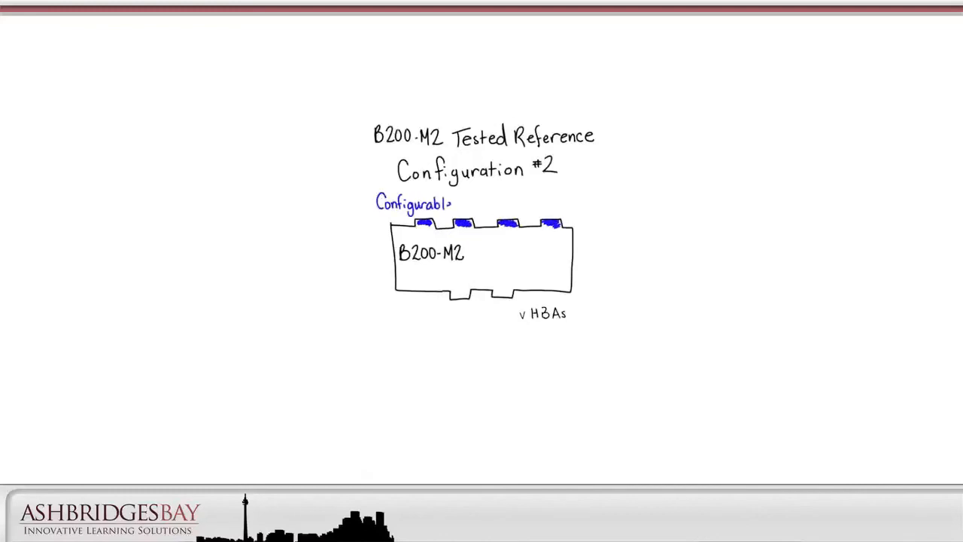
pyautogui.write('VNICs with VIC')
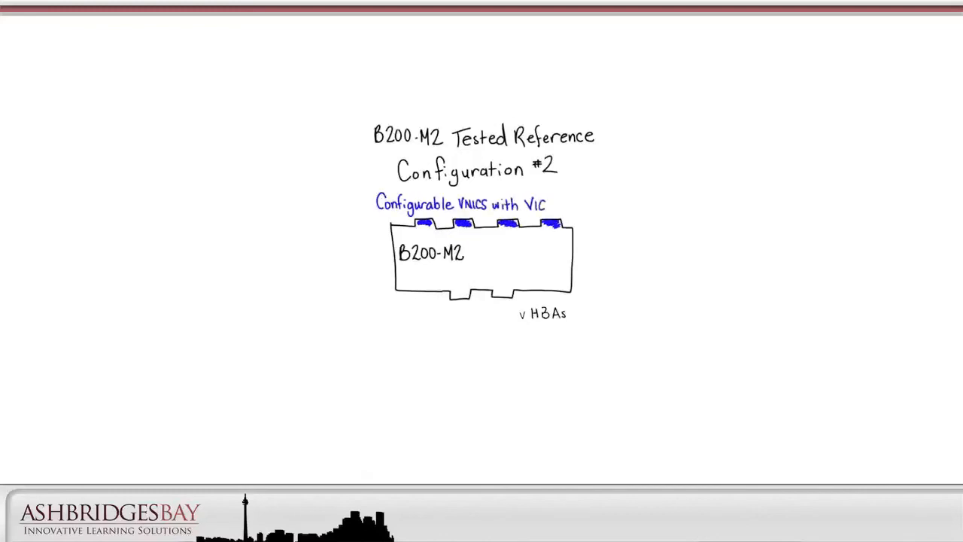
pyautogui.write('Card')
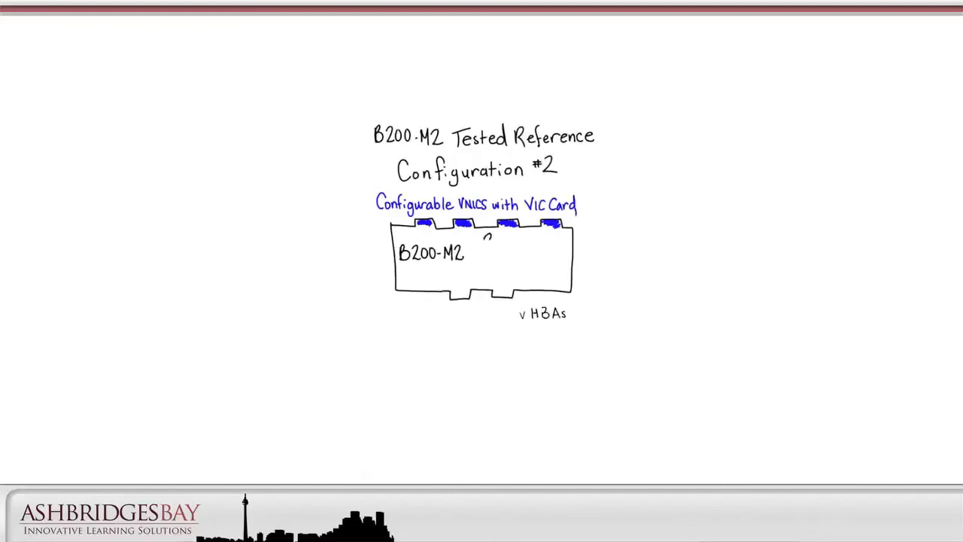
# - Add '2x CPUs: 8cores', '48 Gig RAM' and the 'ESXi Server' SAN label
pyautogui.write('2x CPUs: 8cores')
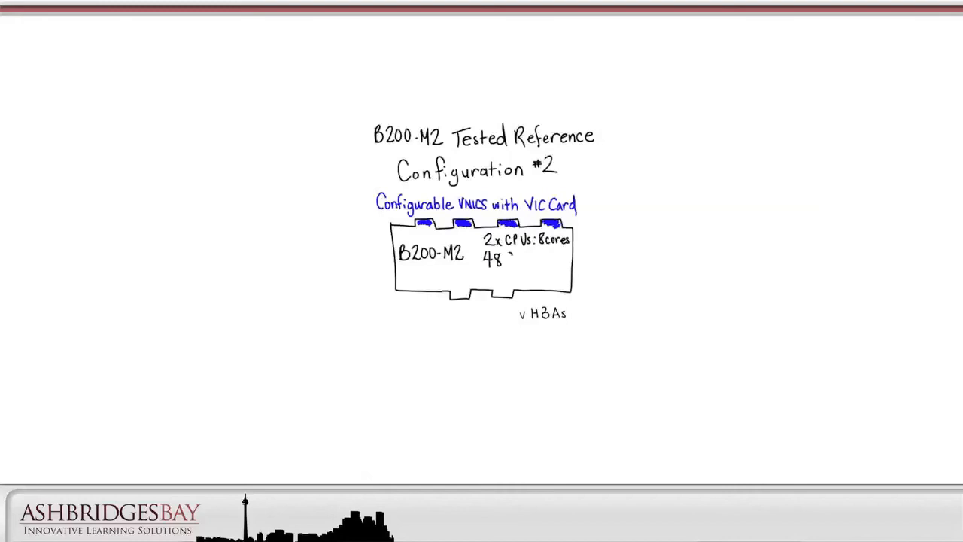
pyautogui.write('Gig RAM')
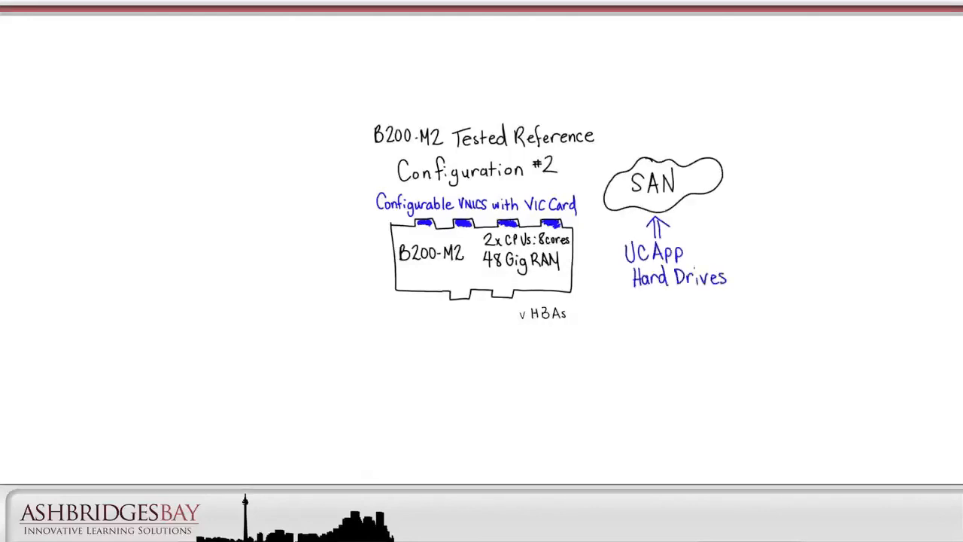
pyautogui.write('ESXi Server')
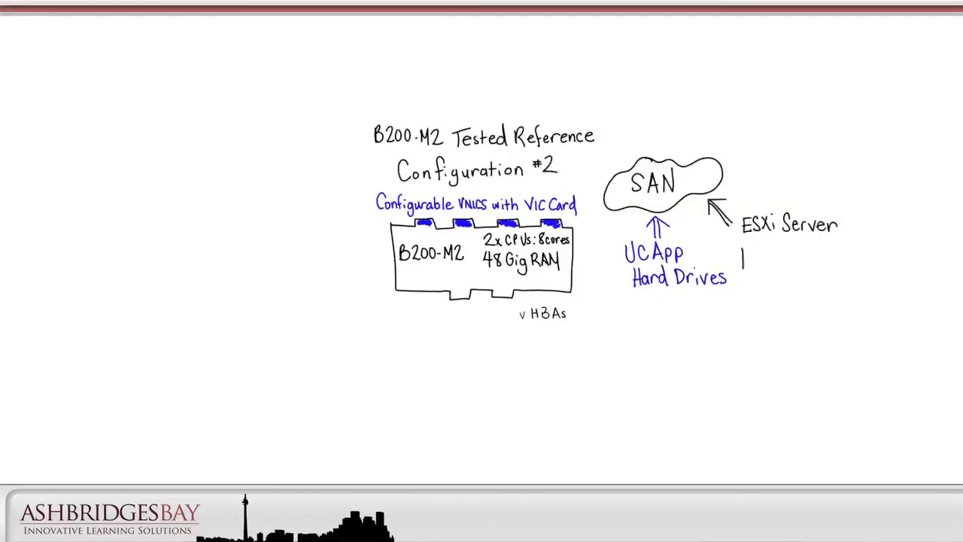